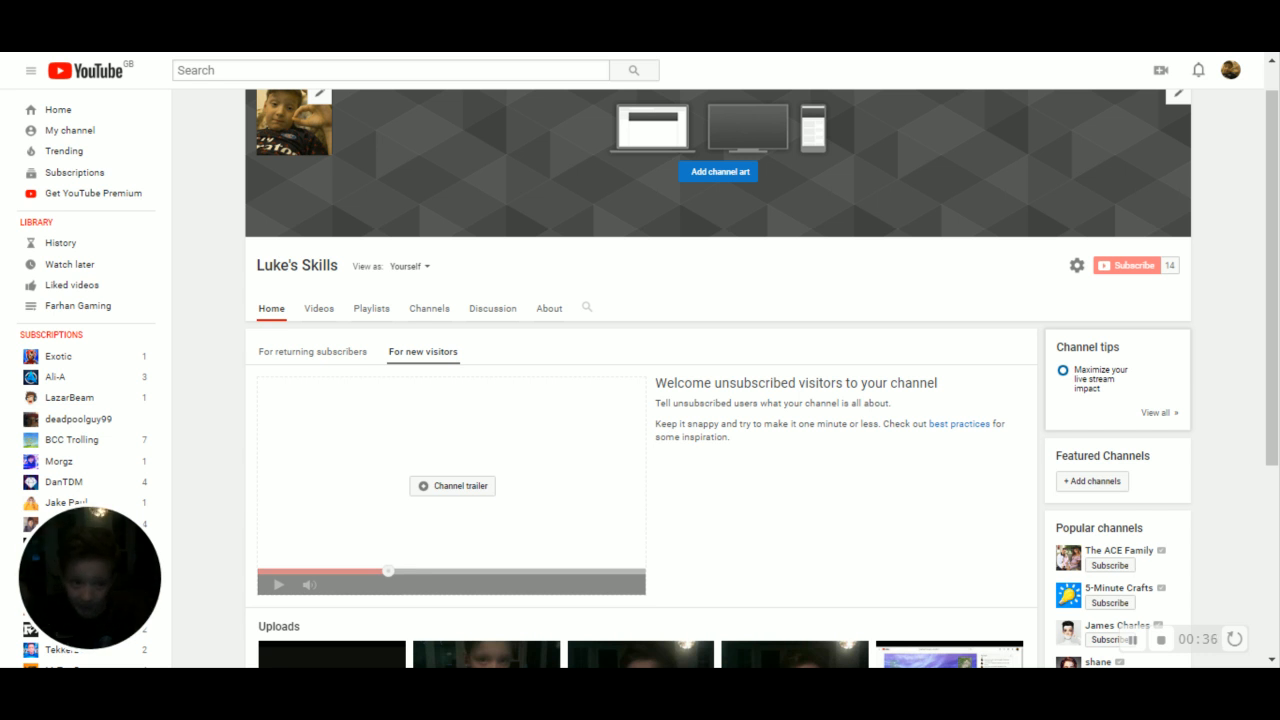
mouse_move(739, 180)
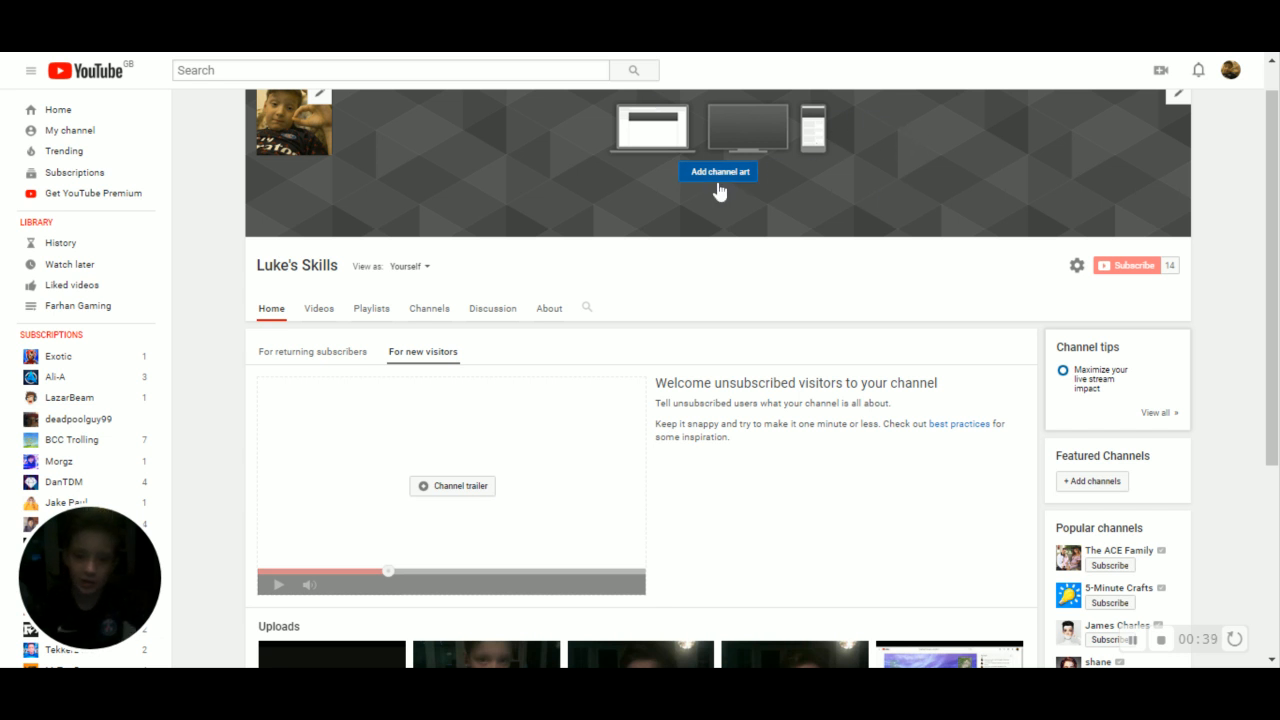
click(718, 171)
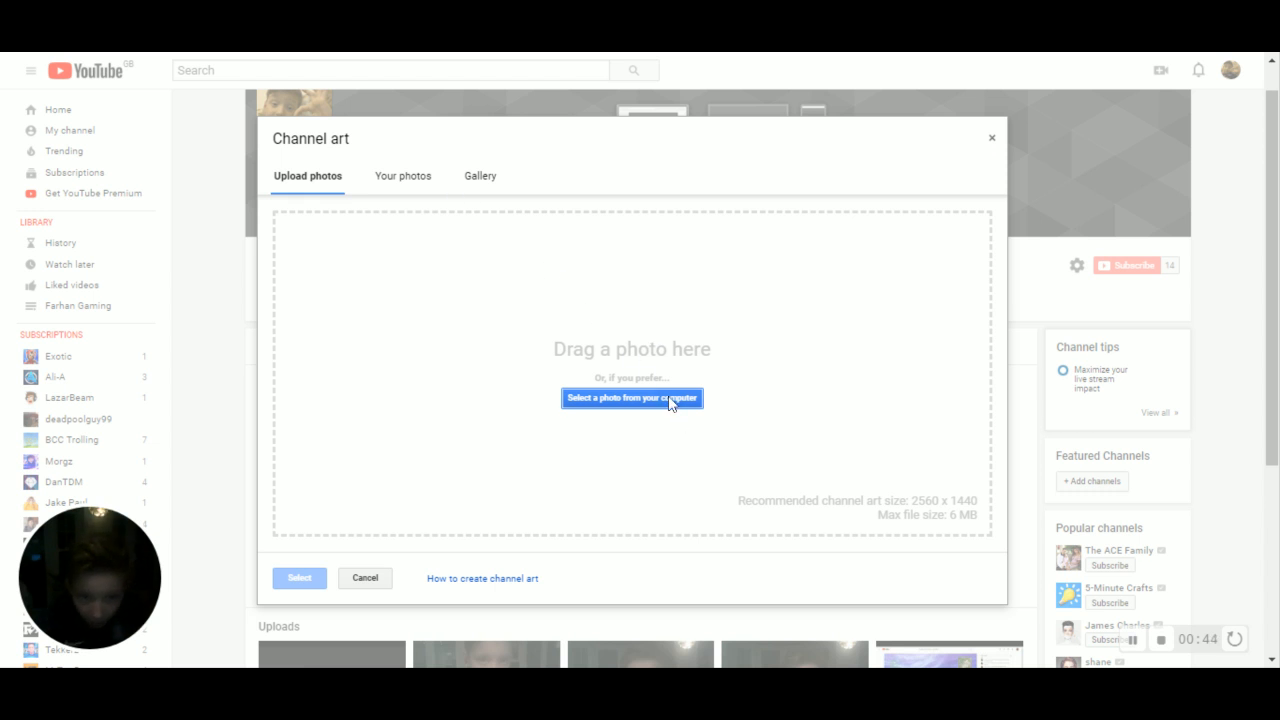
mouse_move(1003, 162)
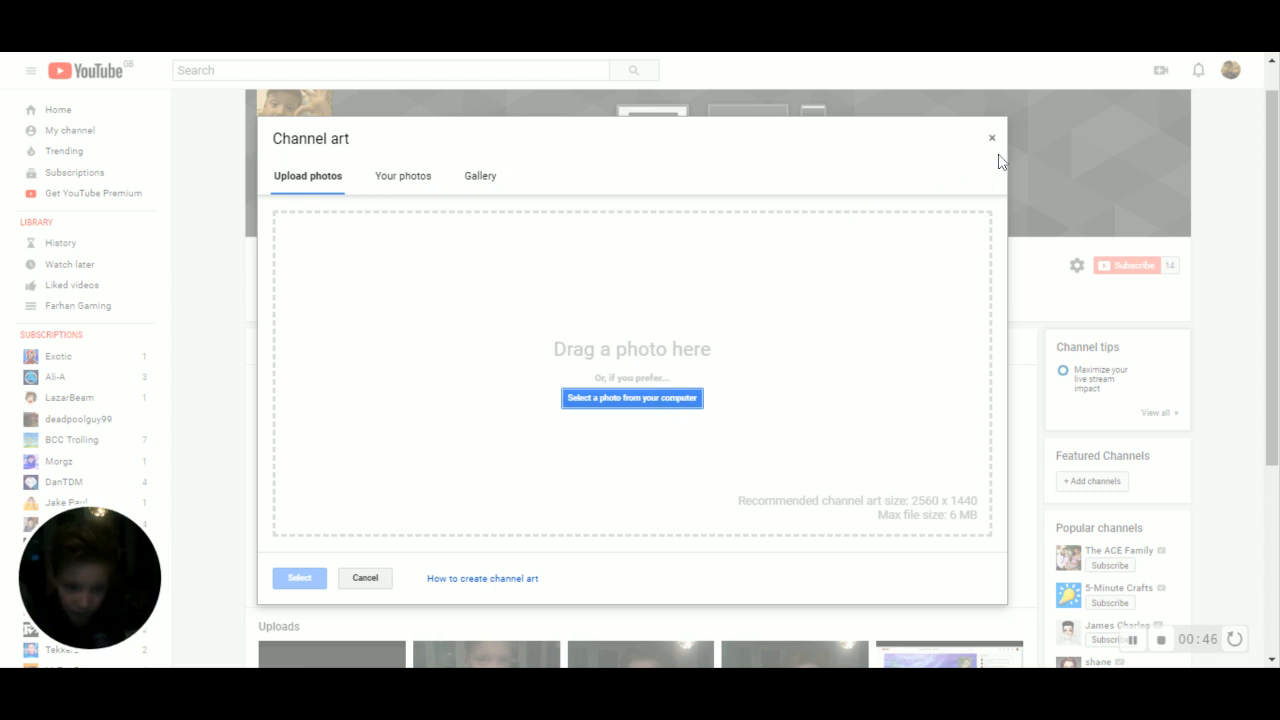
click(991, 137)
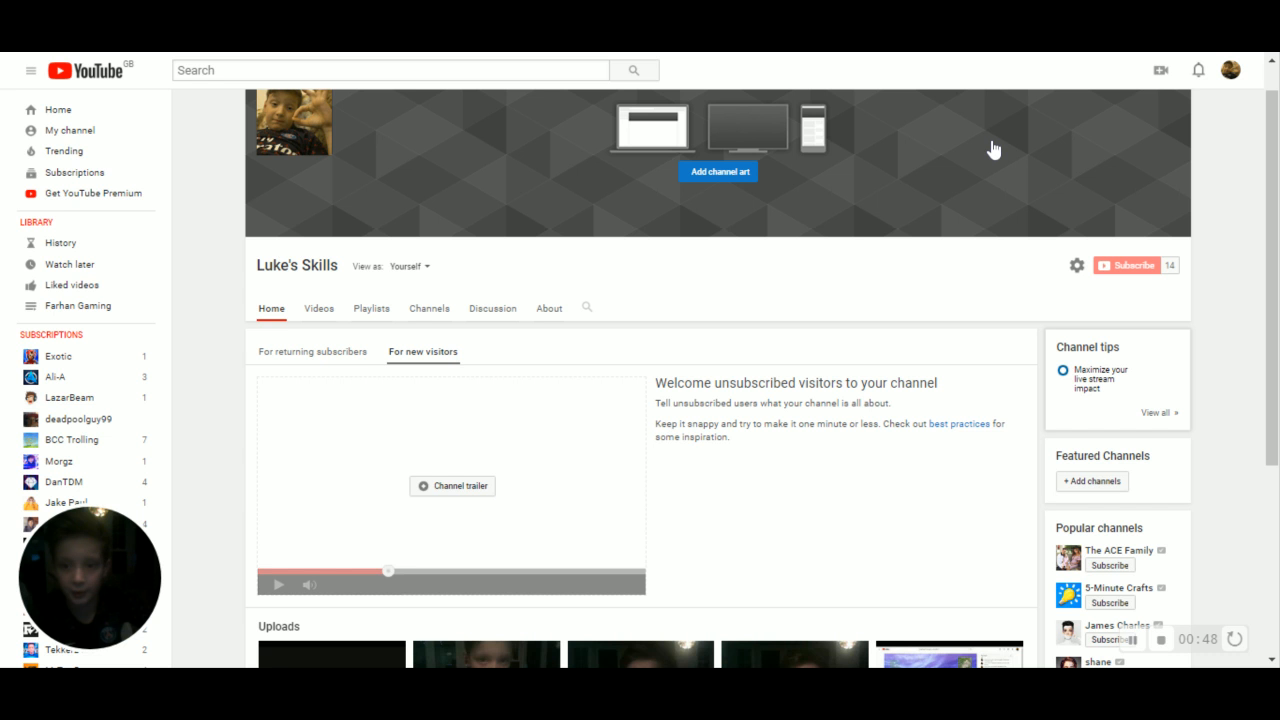
mouse_move(632, 346)
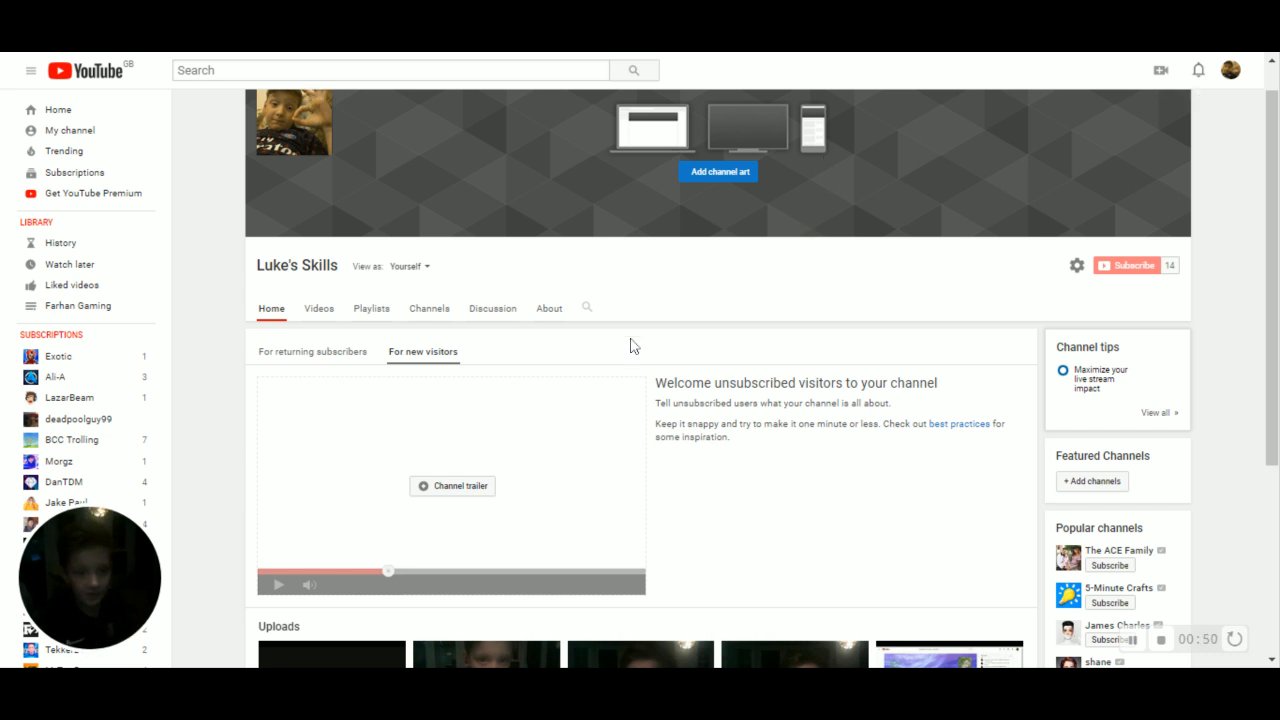